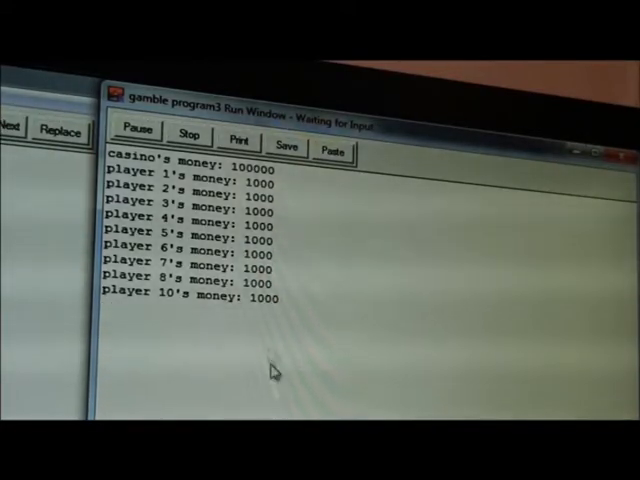
mouse_move(276, 208)
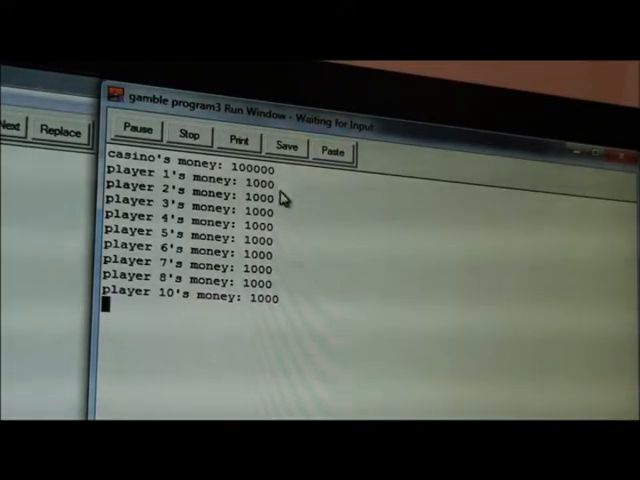
mouse_move(176, 284)
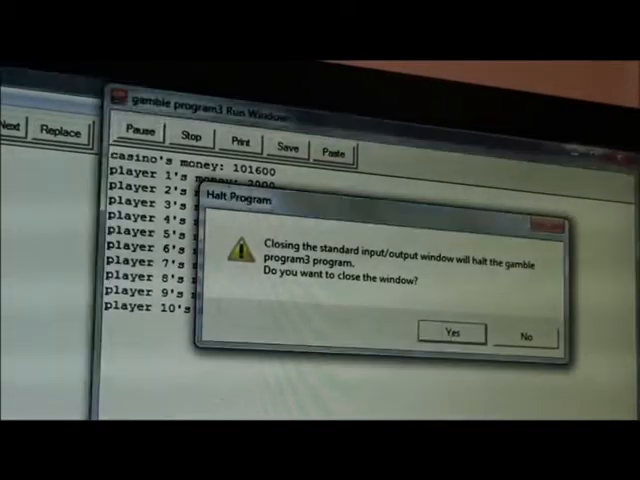
- Confirm Yes in the Halt Program dialog, closing the run window and returning to the gamble source
click(452, 332)
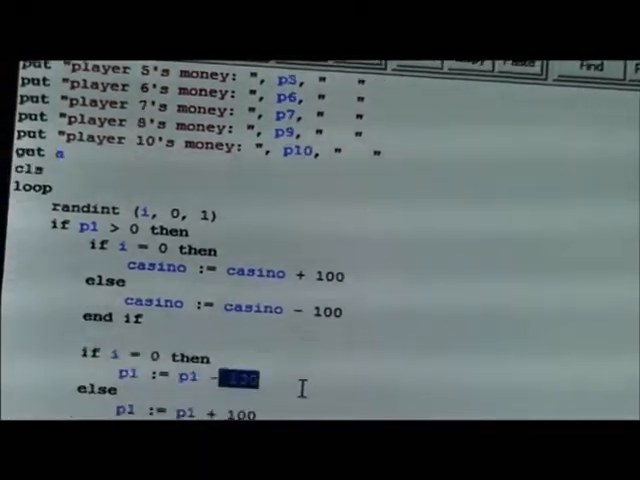
scroll(down, 3)
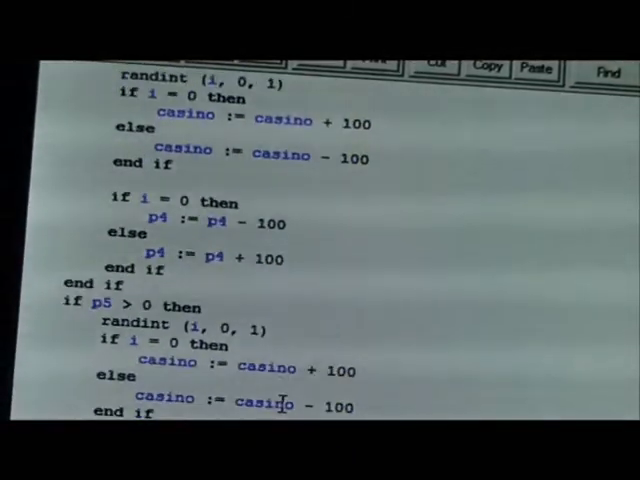
scroll(down, 3)
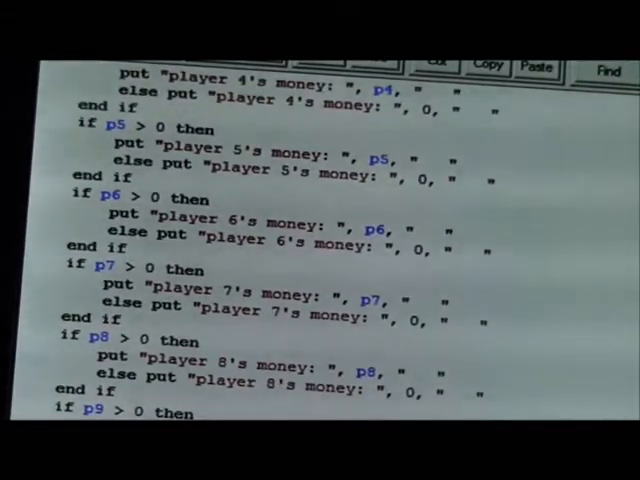
scroll(down, 3)
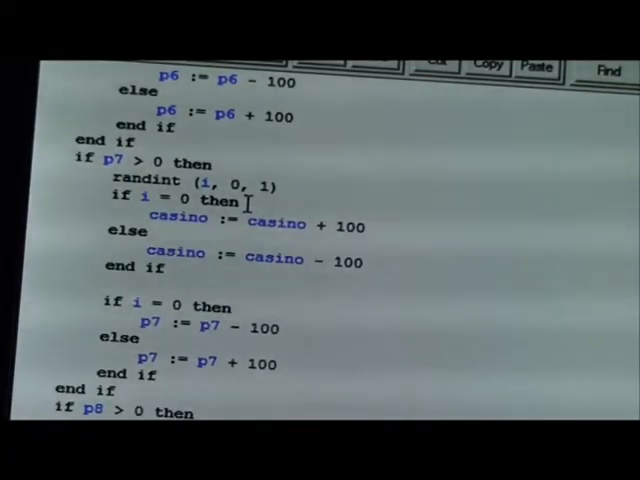
mouse_move(296, 230)
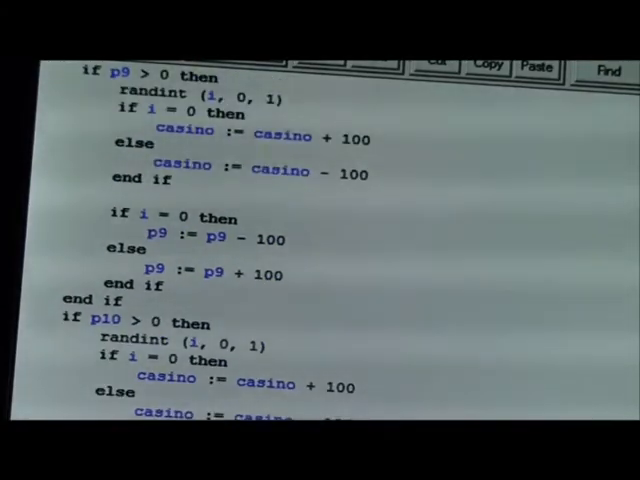
scroll(down, 3)
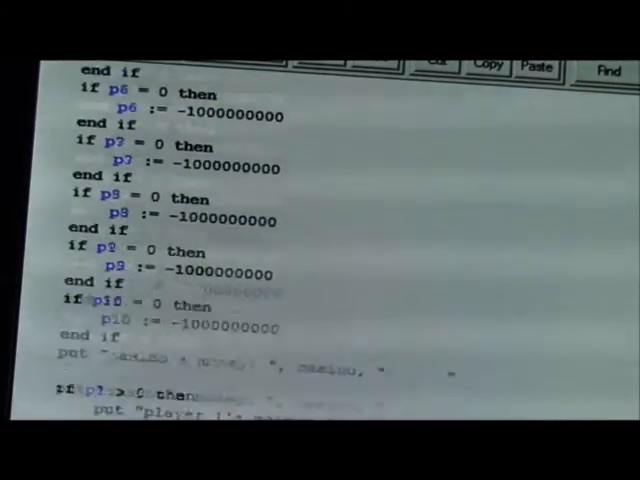
scroll(down, 3)
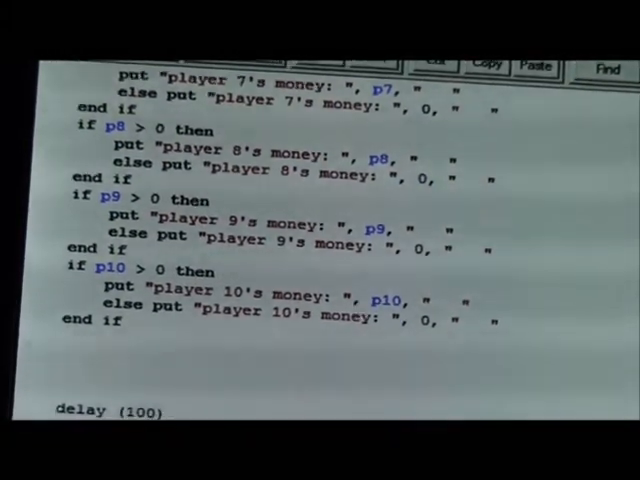
scroll(down, 3)
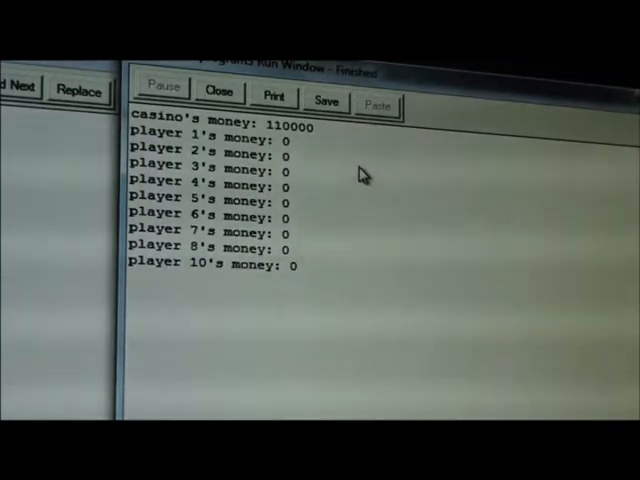
mouse_move(290, 160)
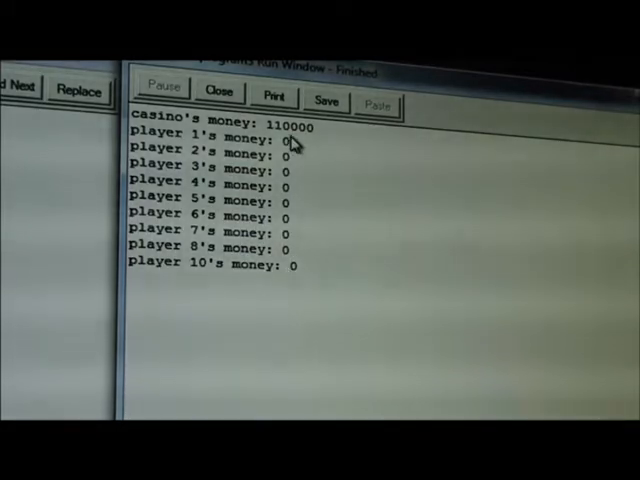
mouse_move(270, 136)
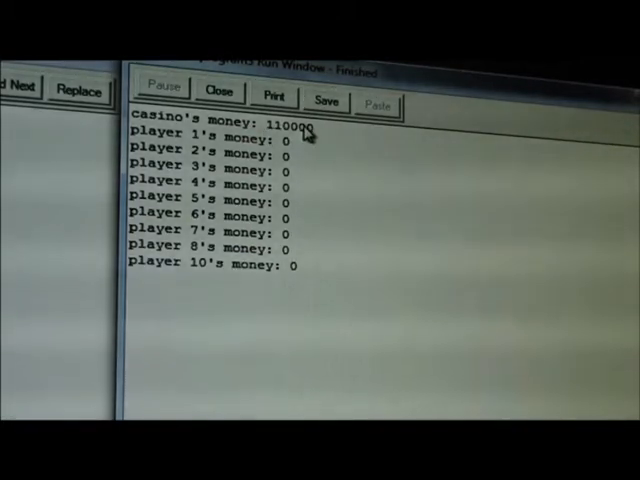
mouse_move(296, 164)
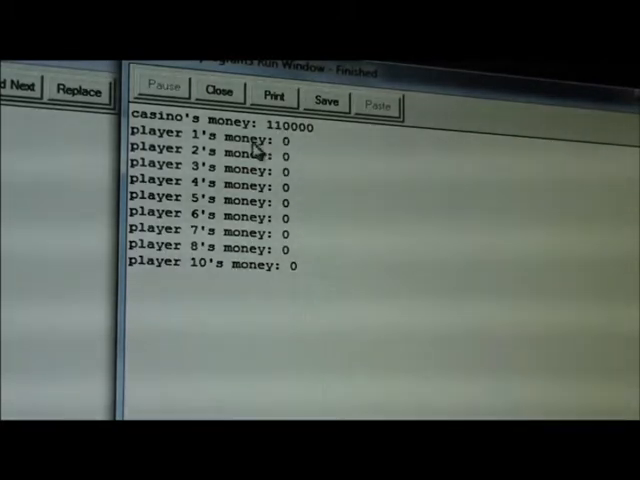
mouse_move(290, 168)
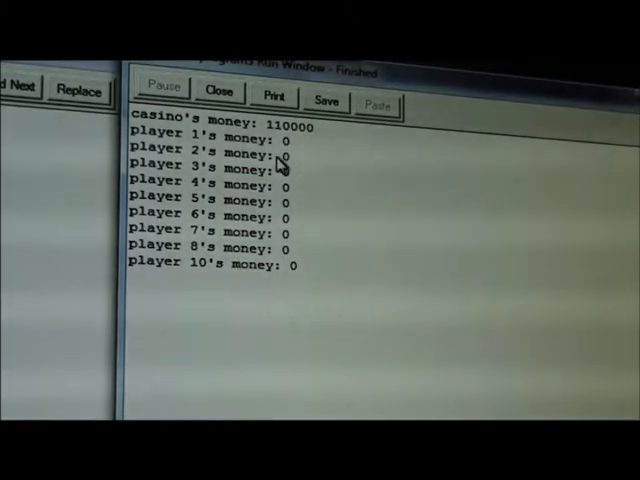
mouse_move(312, 178)
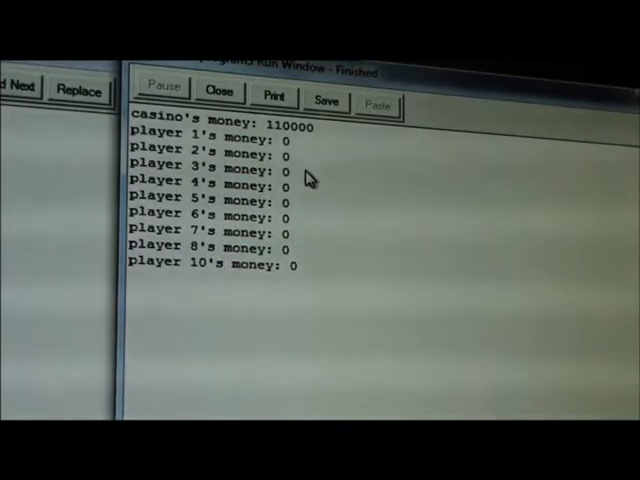
mouse_move(258, 250)
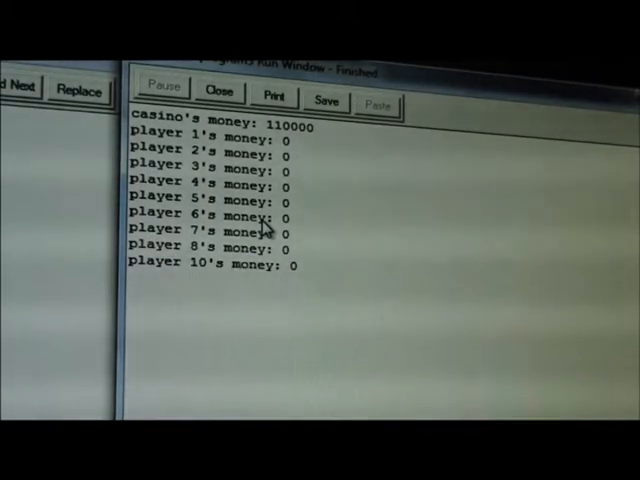
mouse_move(310, 290)
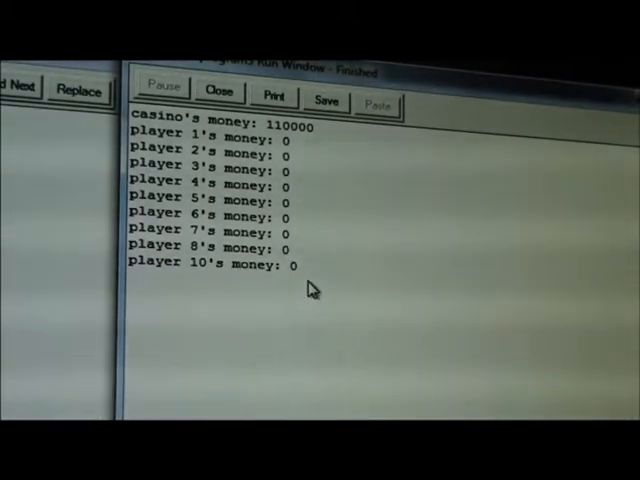
mouse_move(330, 210)
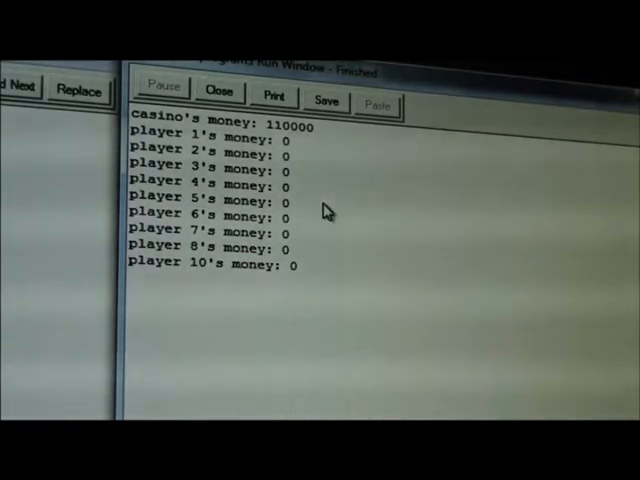
mouse_move(290, 190)
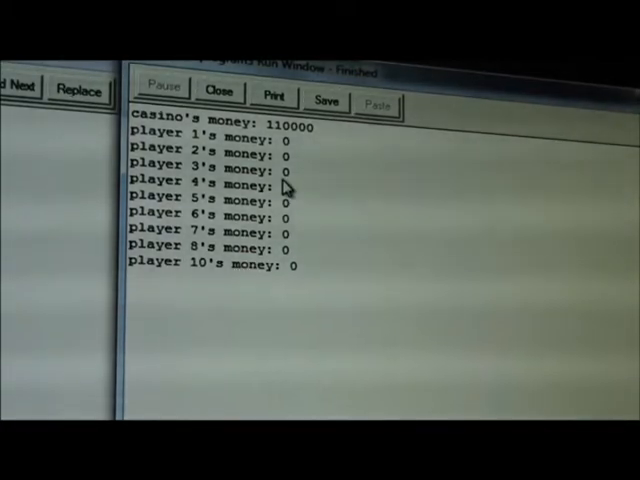
mouse_move(352, 180)
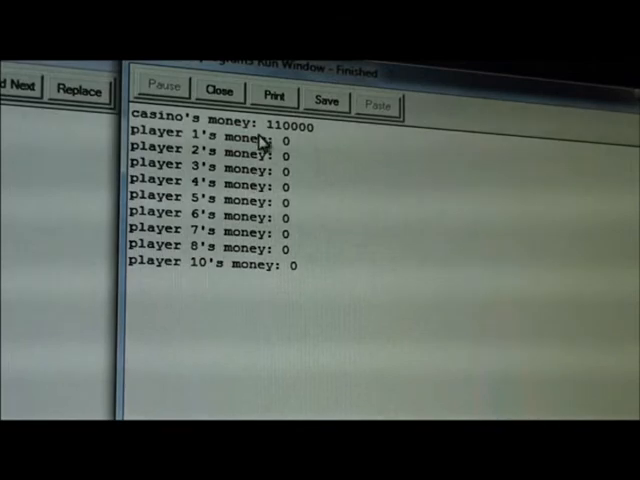
mouse_move(400, 164)
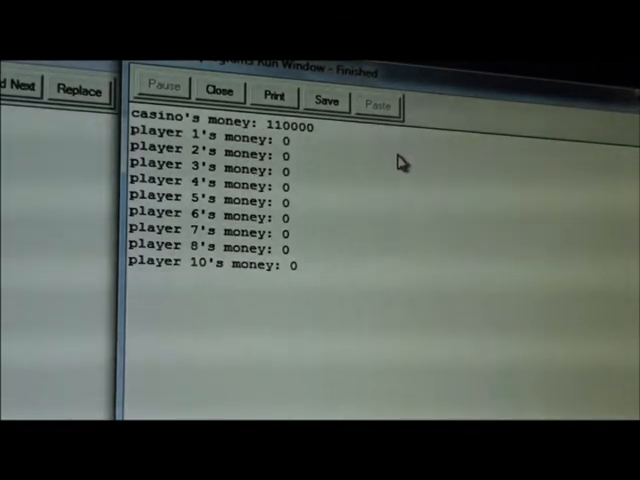